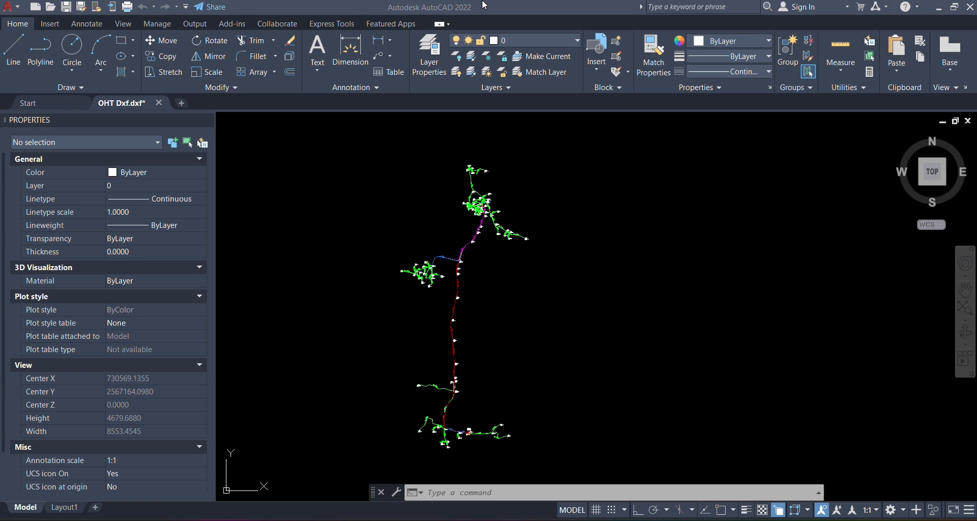
mouse_move(452, 292)
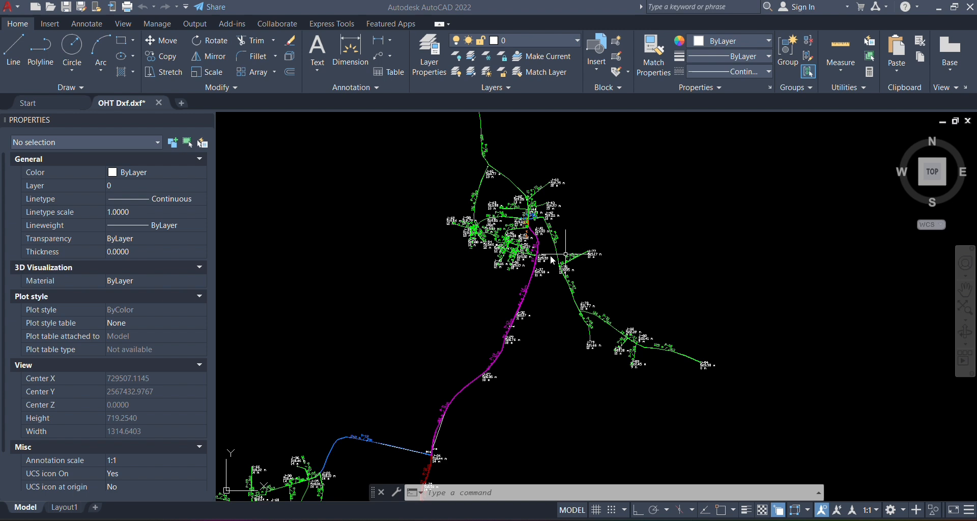
mouse_move(616, 481)
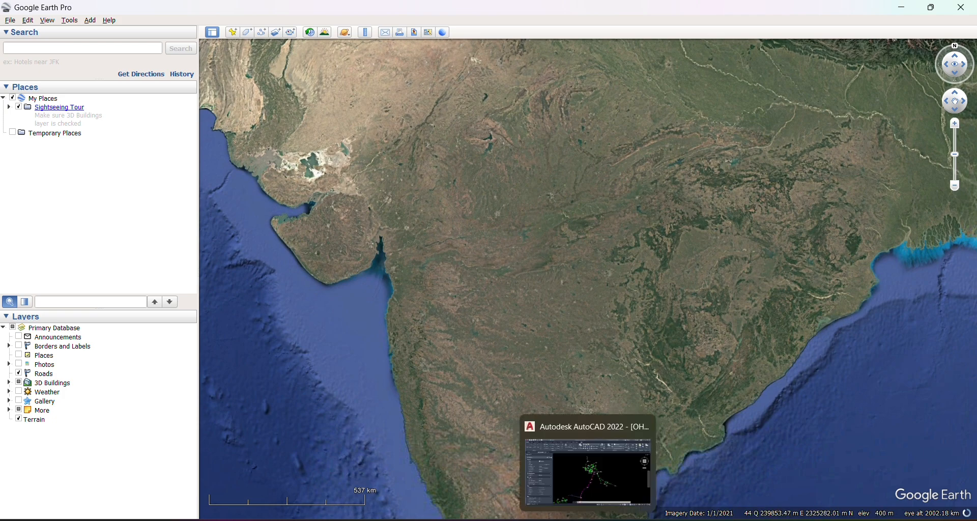
Return to the AutoCAD drawing of the overhead line DXF
left_click(591, 429)
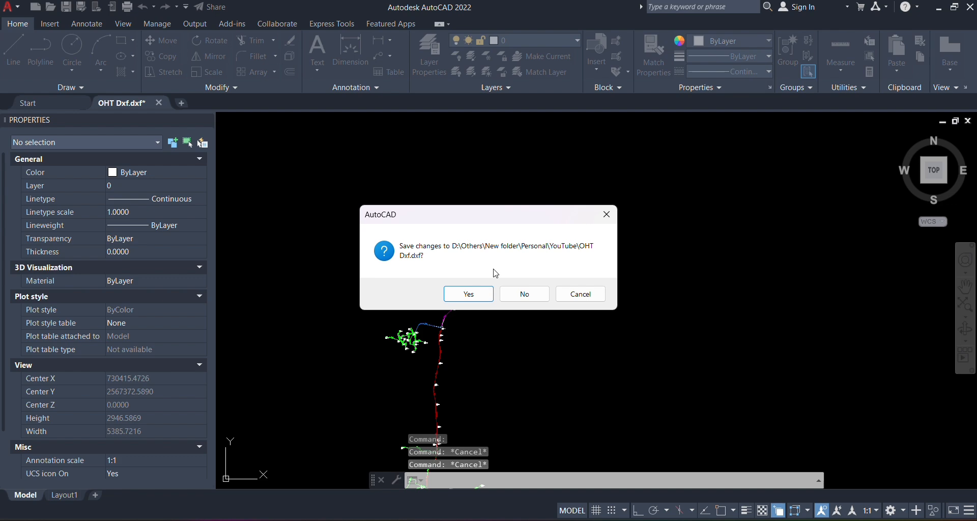
Answer the save prompt to close the drawing, then drag OHT Dxf toward Global Mapper
left_click(469, 294)
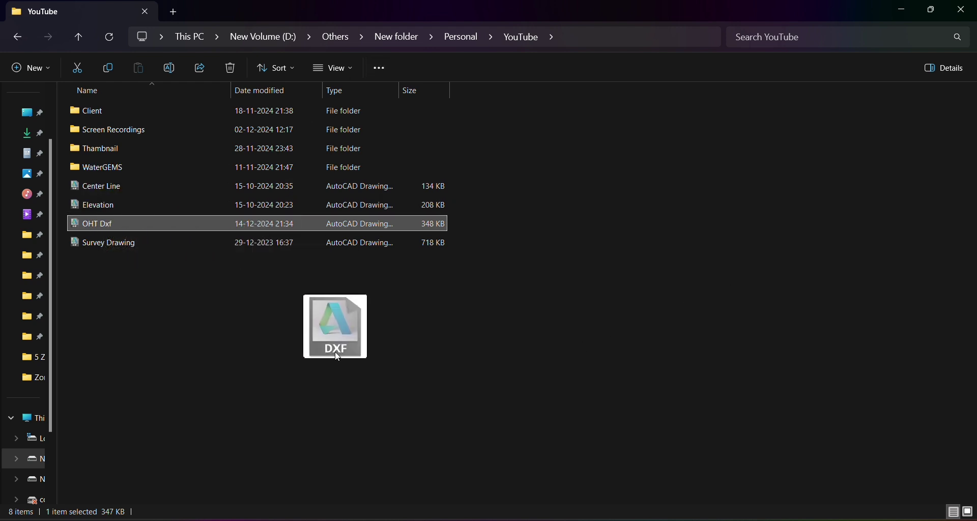
left_click_drag(335, 326, 583, 384)
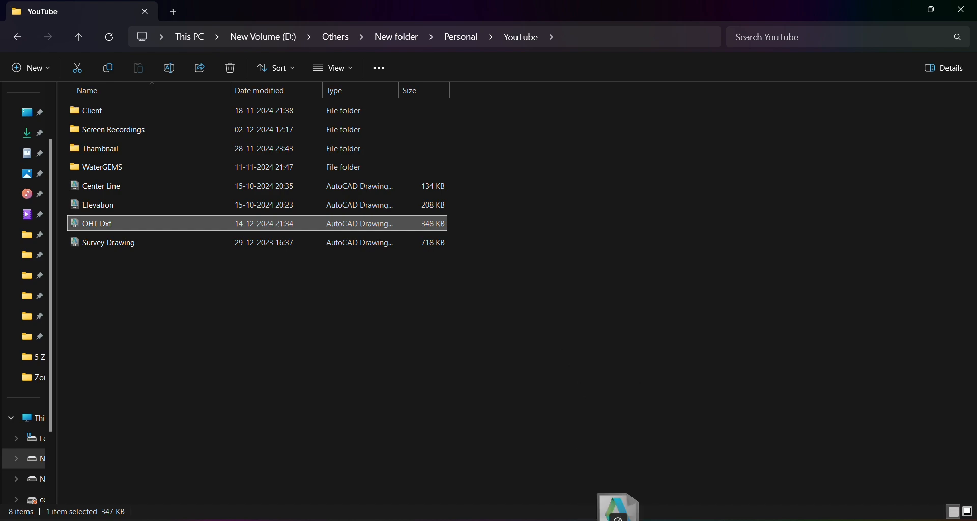
Load OHT Dxf.dxf into Global Mapper and choose UTM in the Select Projection window
double_click(97, 224)
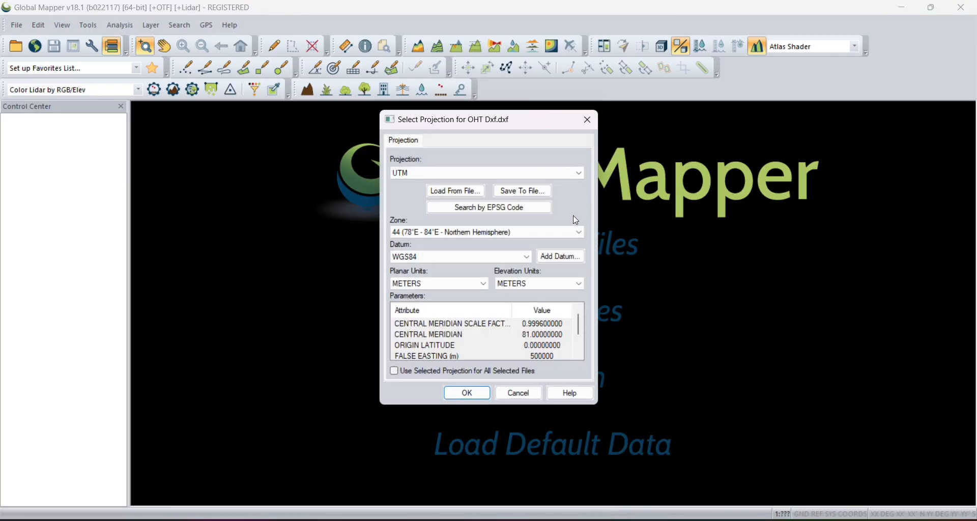
left_click_drag(454, 120, 467, 207)
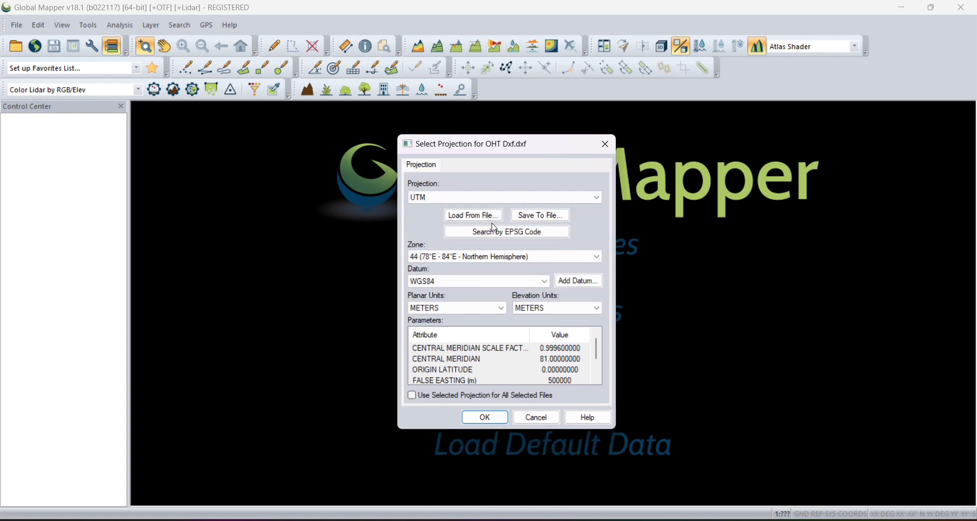
mouse_move(428, 228)
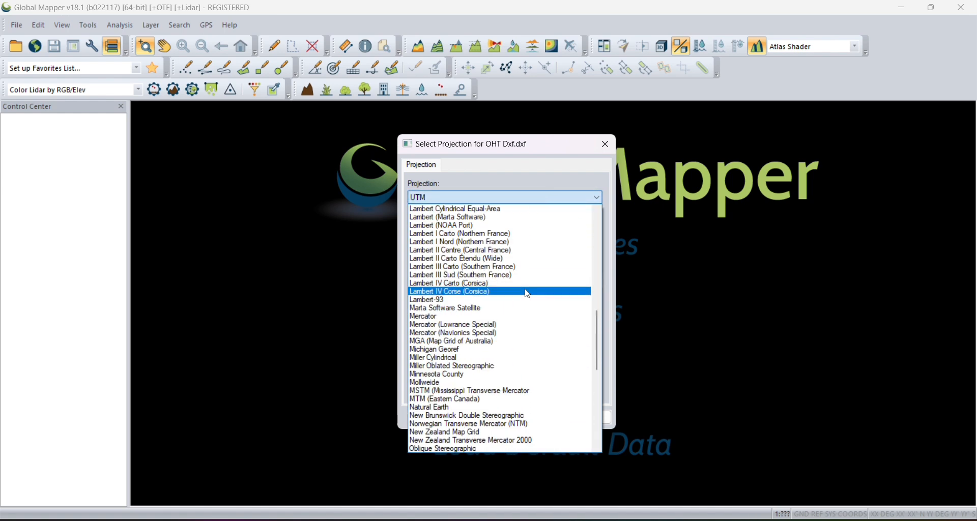
scroll("down", 3)
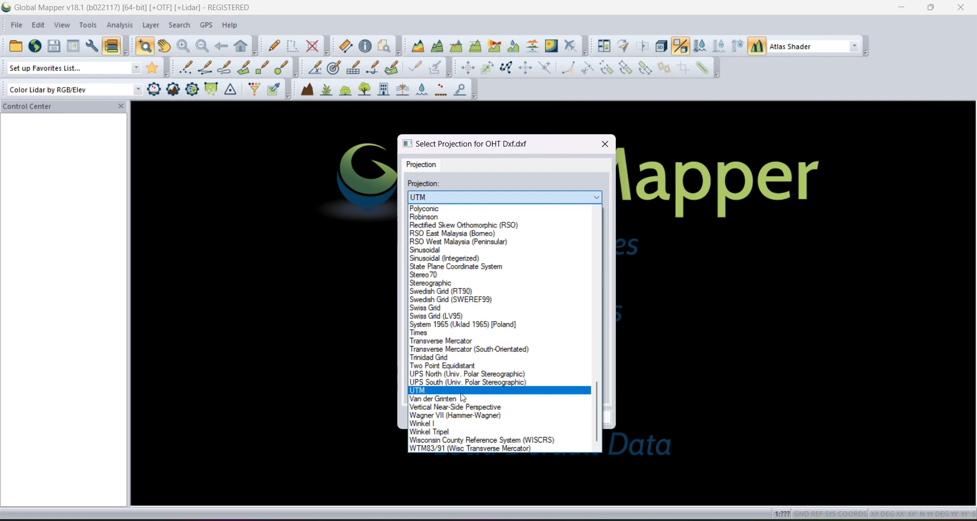
mouse_move(430, 398)
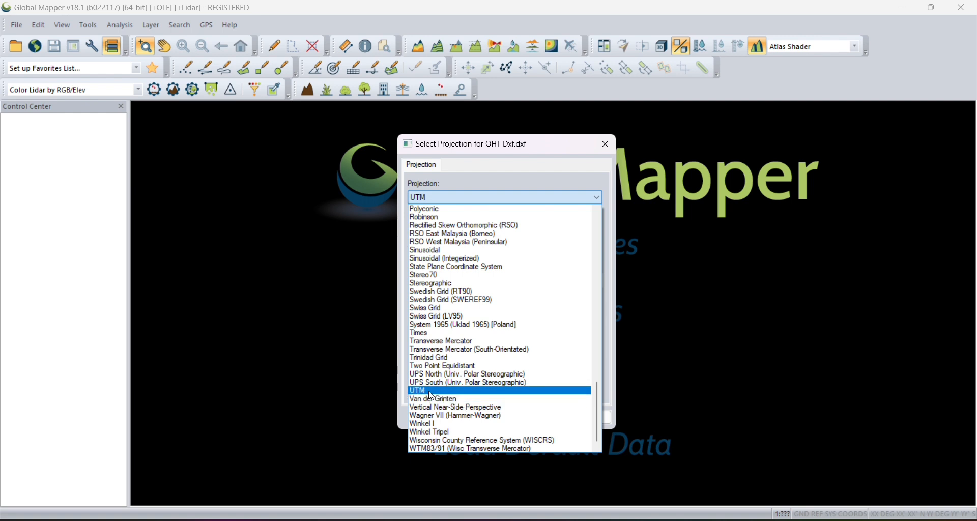
left_click(418, 391)
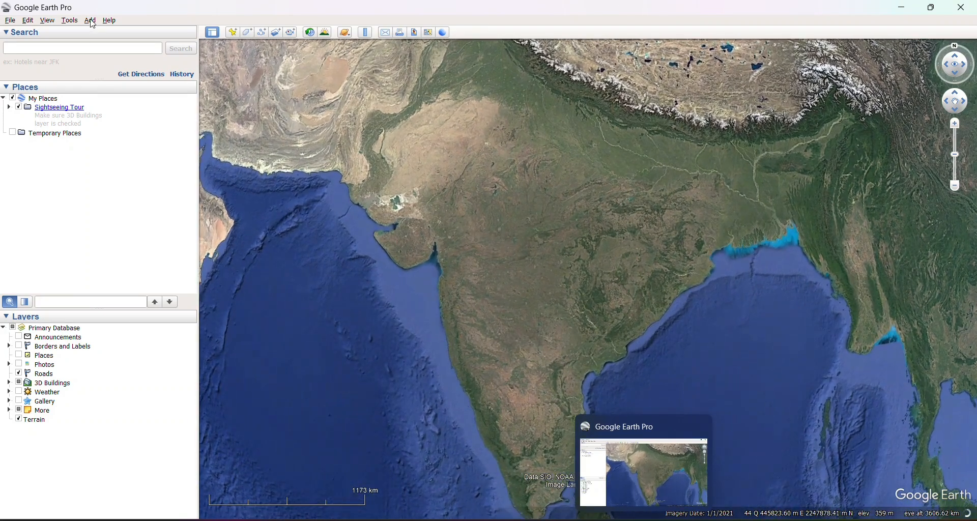
Turn on the UTM grid via View > Grid and zoom over western India showing zone 43
left_click(47, 20)
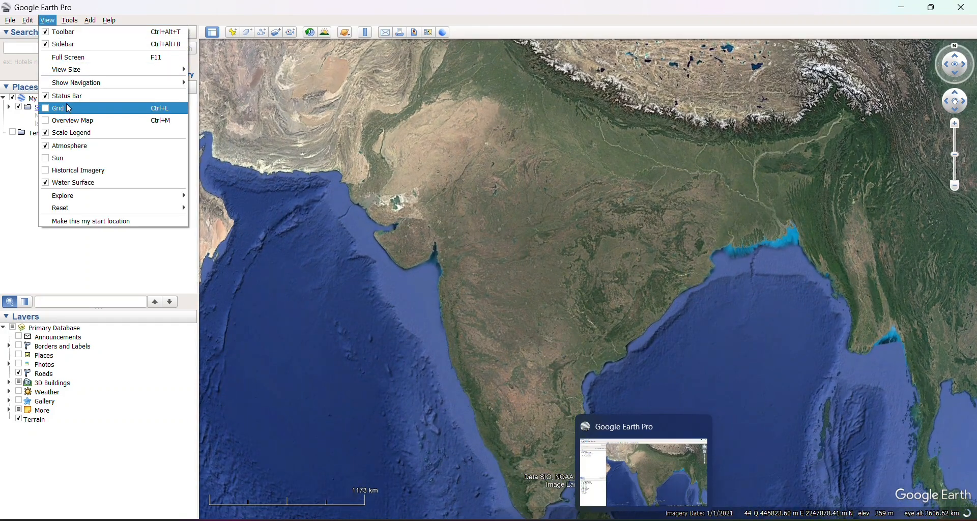
left_click(57, 108)
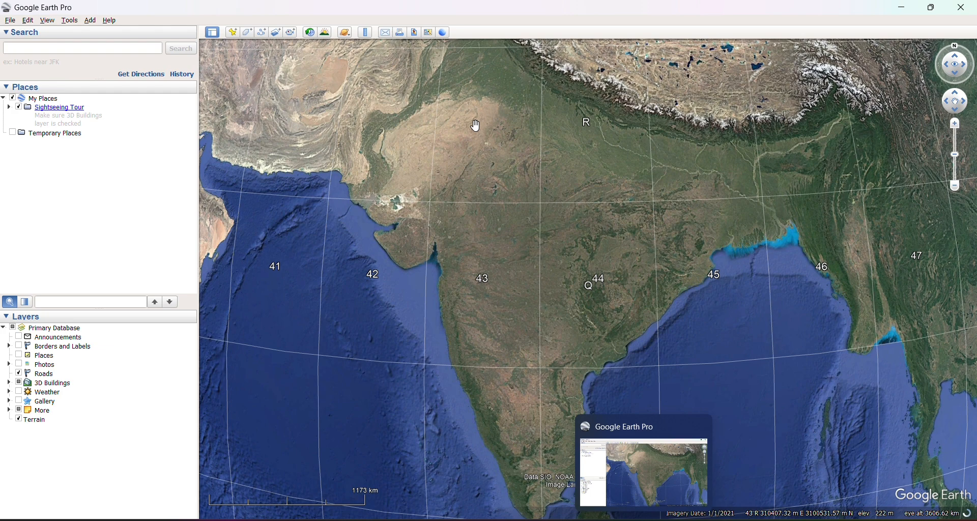
left_click_drag(476, 125, 567, 299)
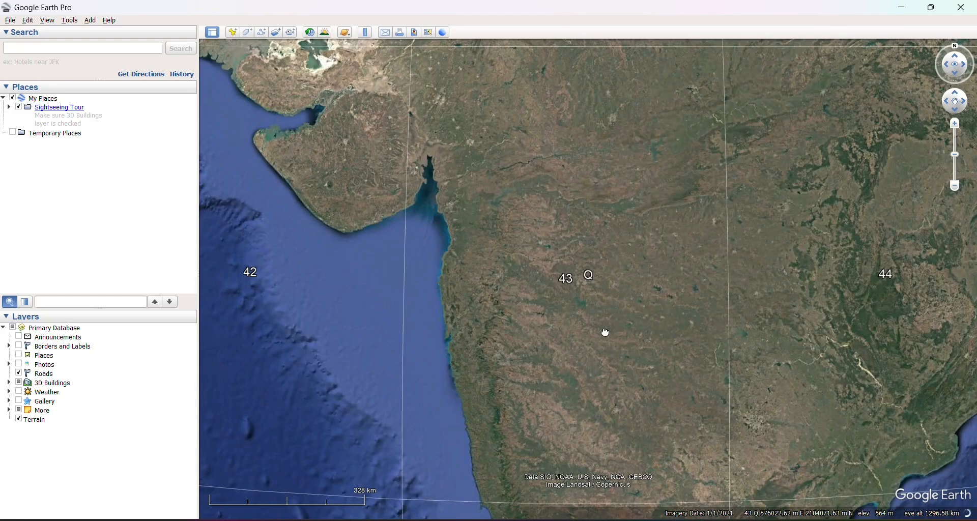
left_click_drag(605, 332, 664, 492)
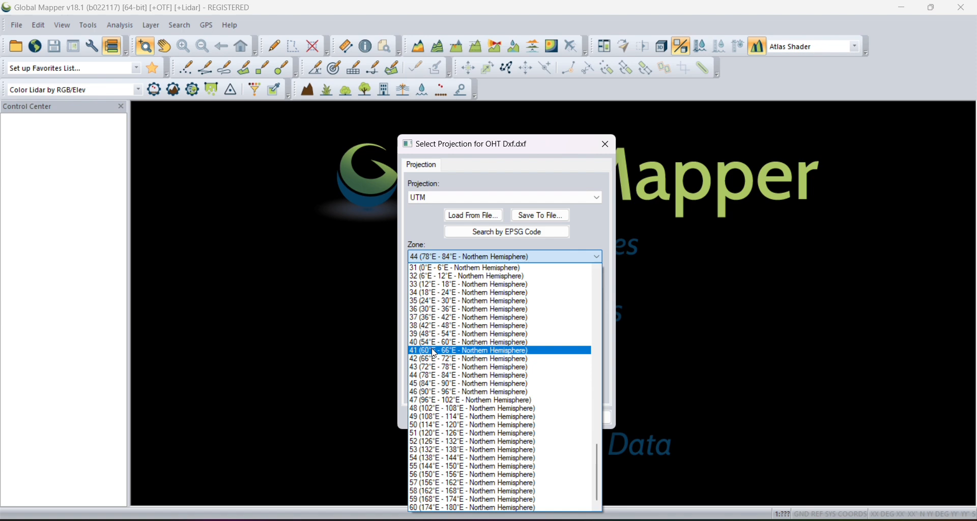
Pick Zone 43 (72°E - 78°E Northern Hemisphere) with Datum WGS84 and confirm the projection
left_click(469, 367)
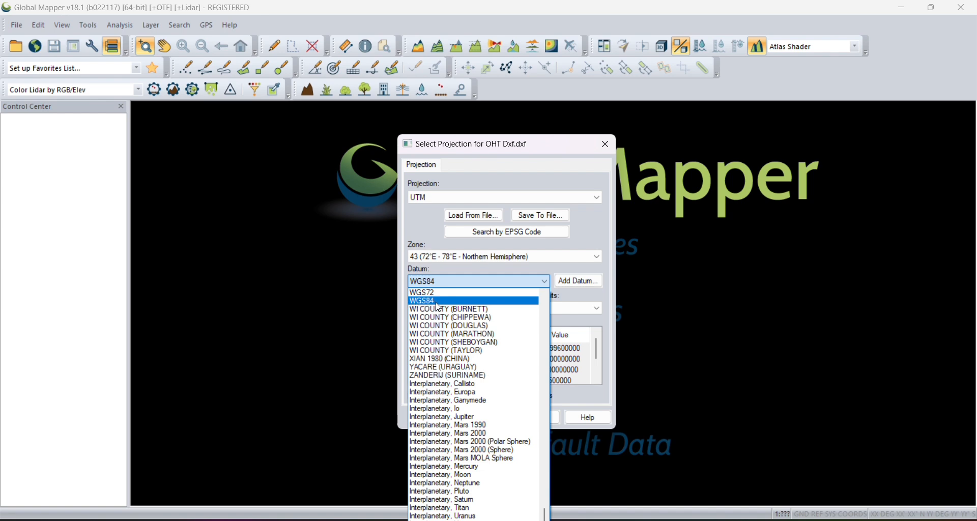
left_click(421, 300)
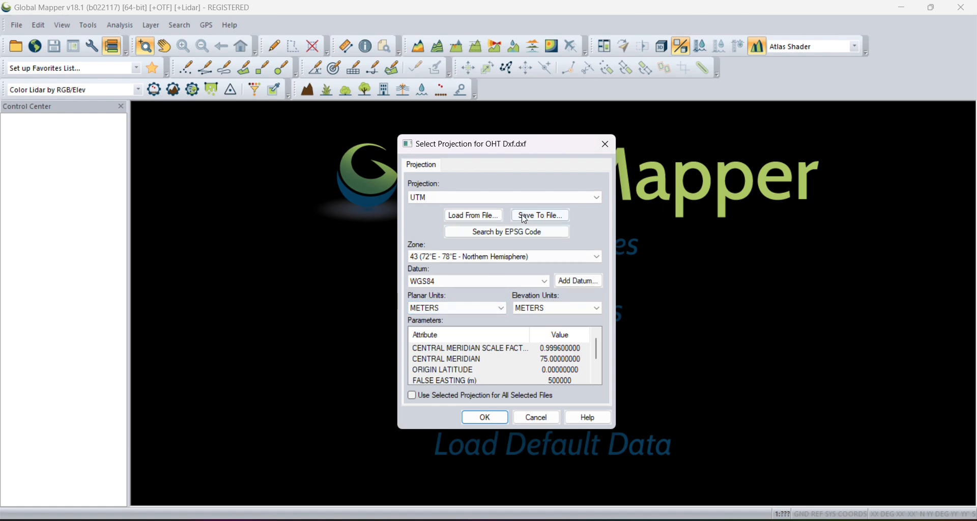
left_click(485, 418)
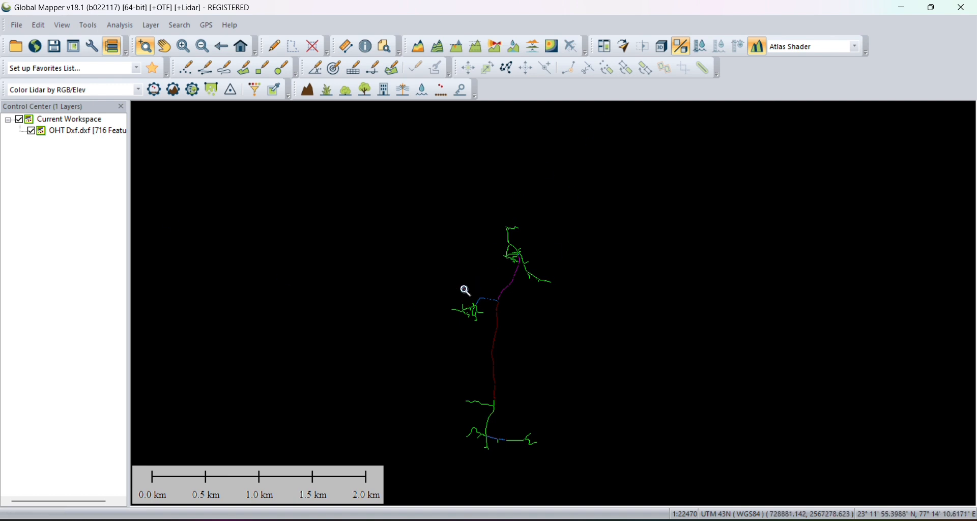
mouse_move(476, 398)
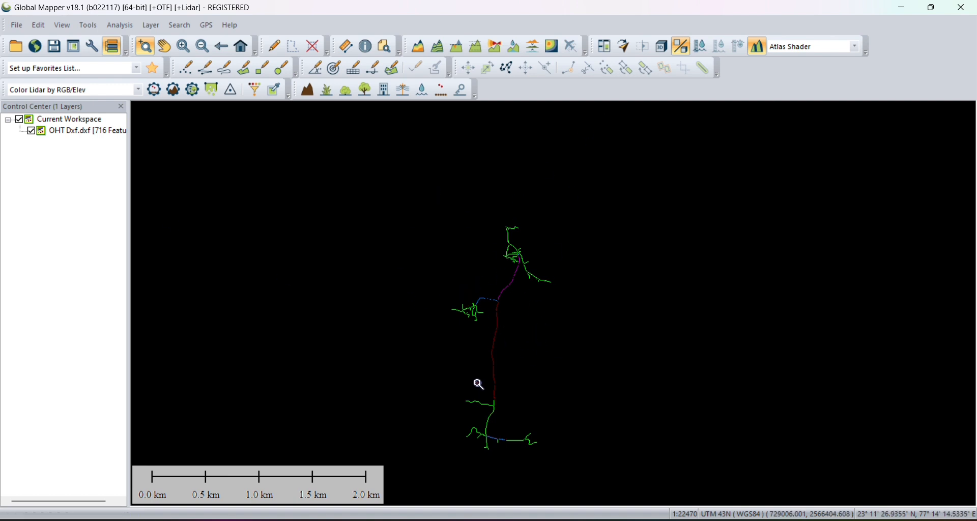
Choose File > Export > Export Vector/Lidar Format for the loaded network
left_click(17, 24)
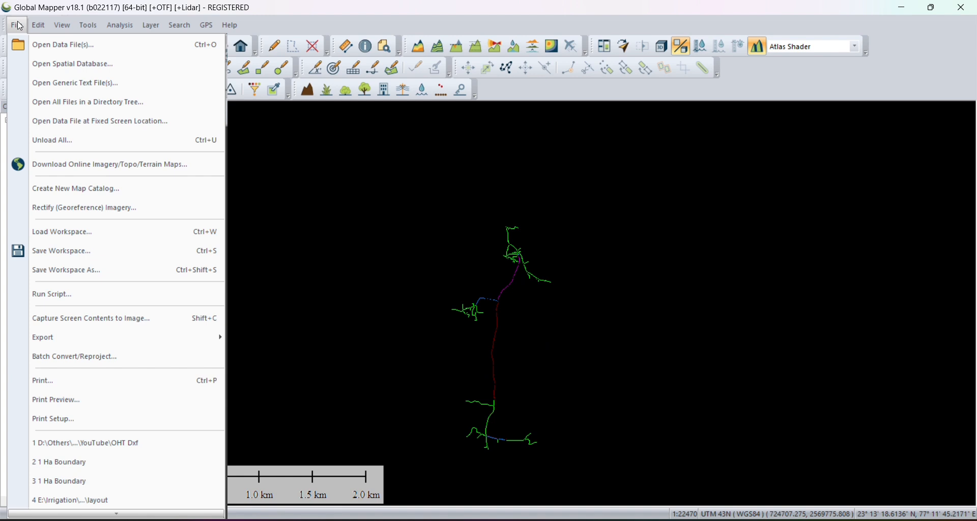
mouse_move(47, 338)
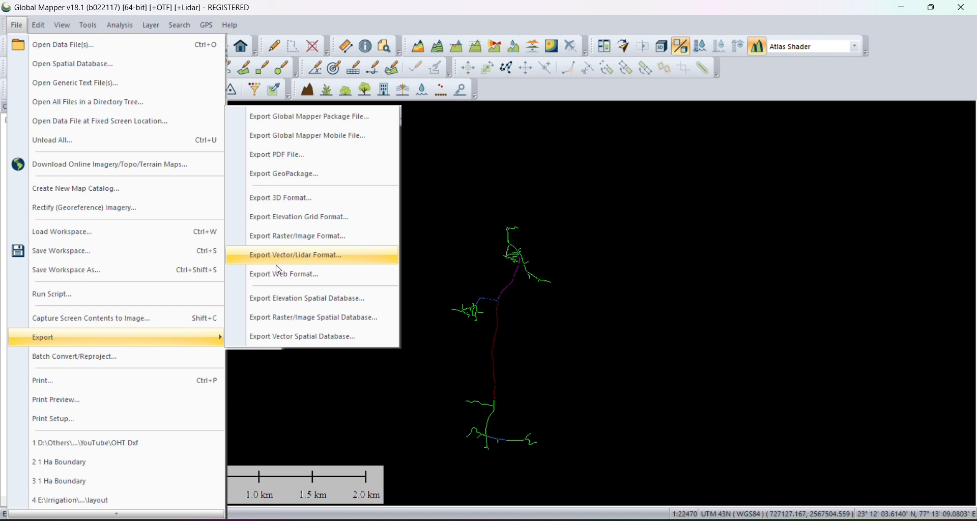
mouse_move(266, 266)
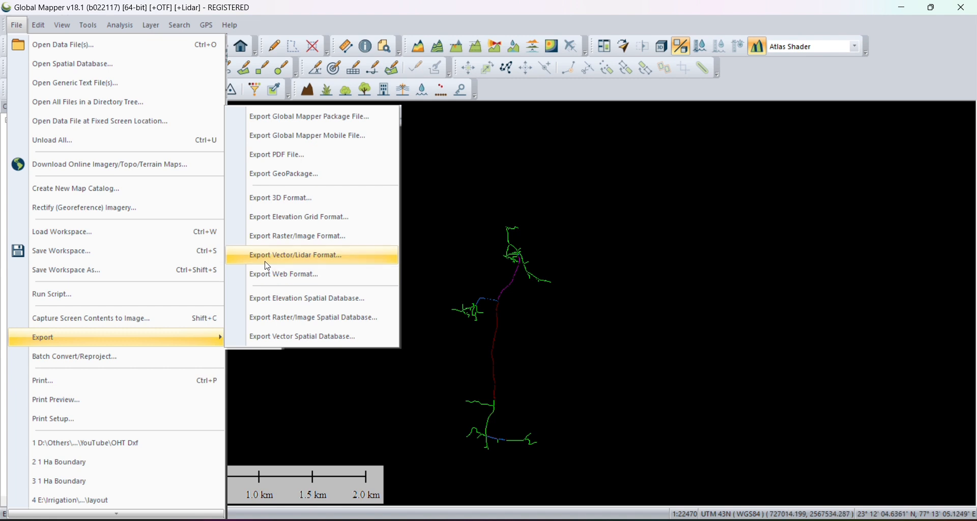
mouse_move(322, 261)
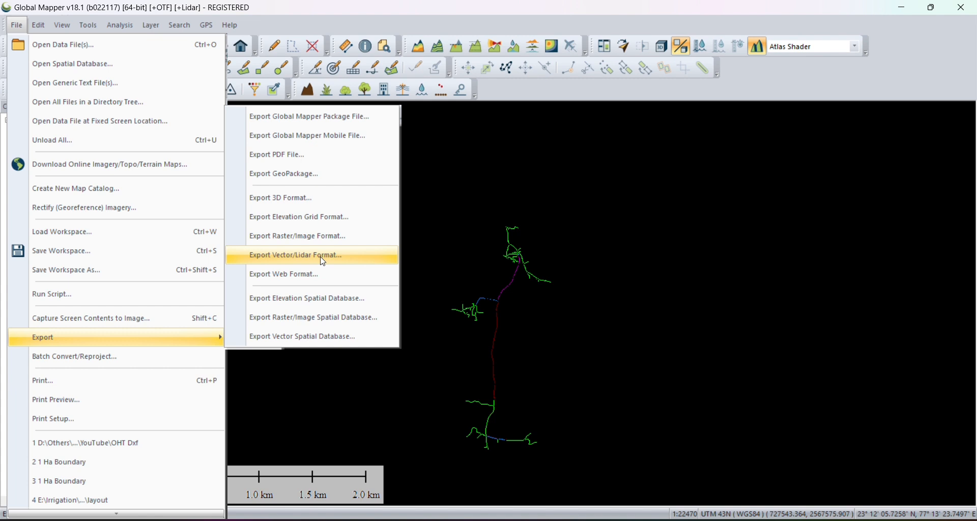
left_click(295, 255)
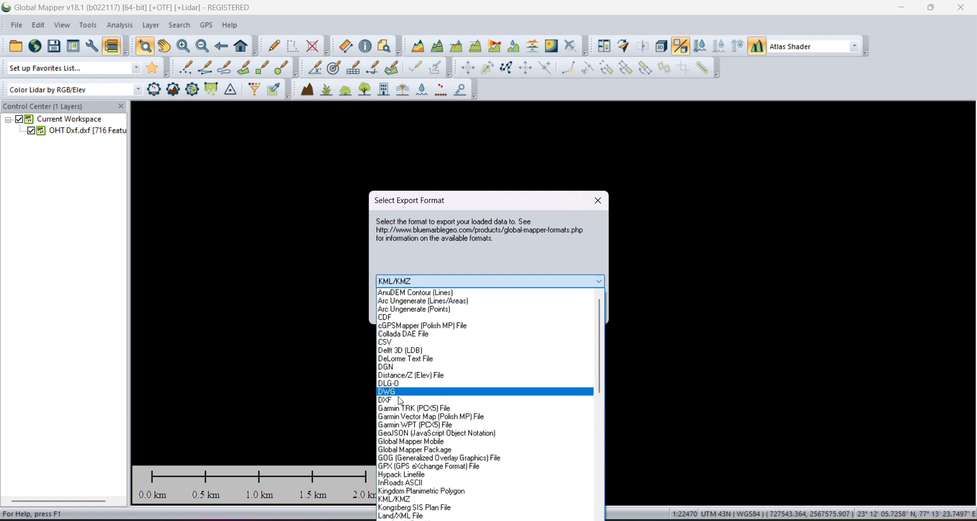
mouse_move(425, 329)
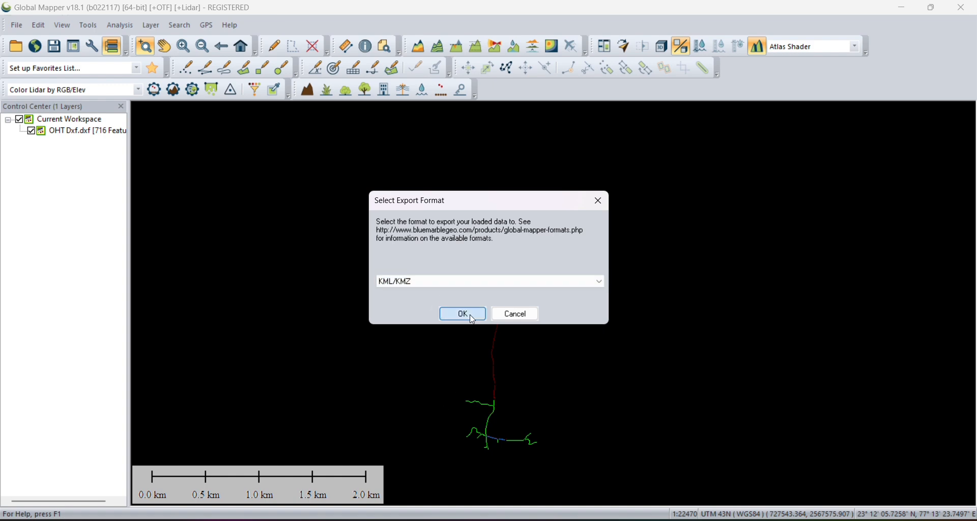
Confirm KML/KMZ as the export format and accept the Create Compressed KMZ File options
left_click(462, 313)
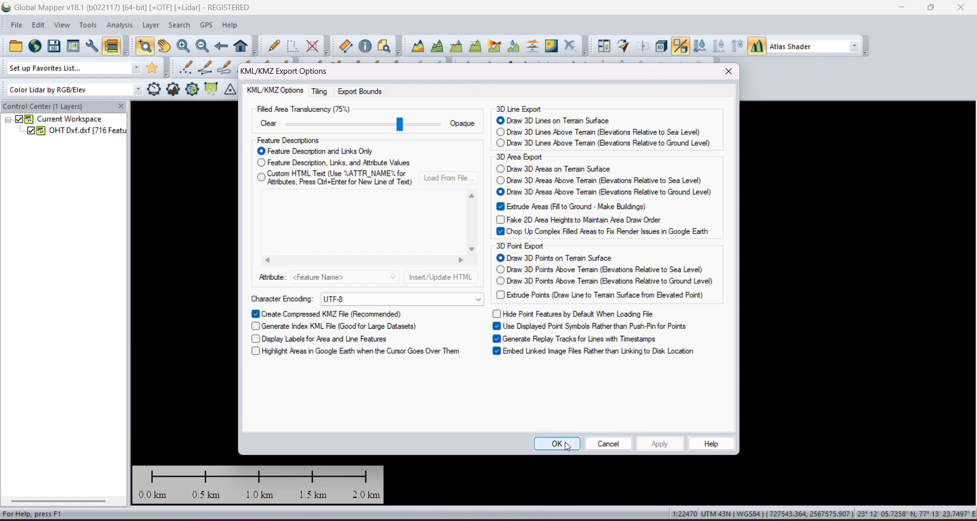
left_click(557, 444)
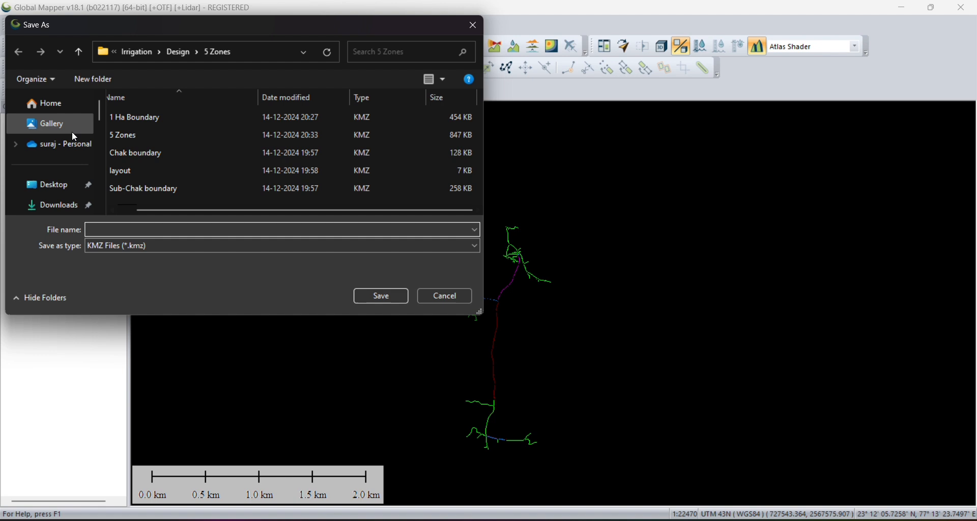
Save the KMZ export as 'network' into folder A on the Desktop
left_click(53, 185)
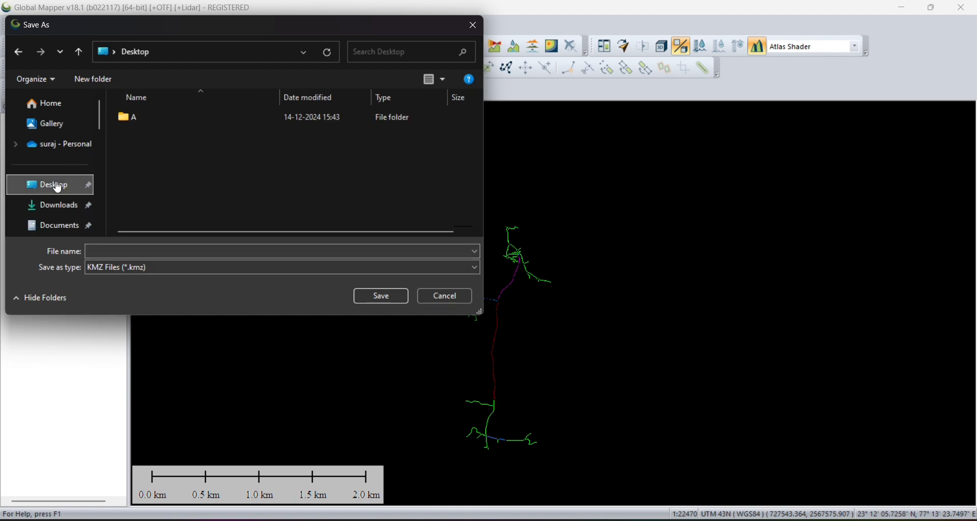
mouse_move(124, 160)
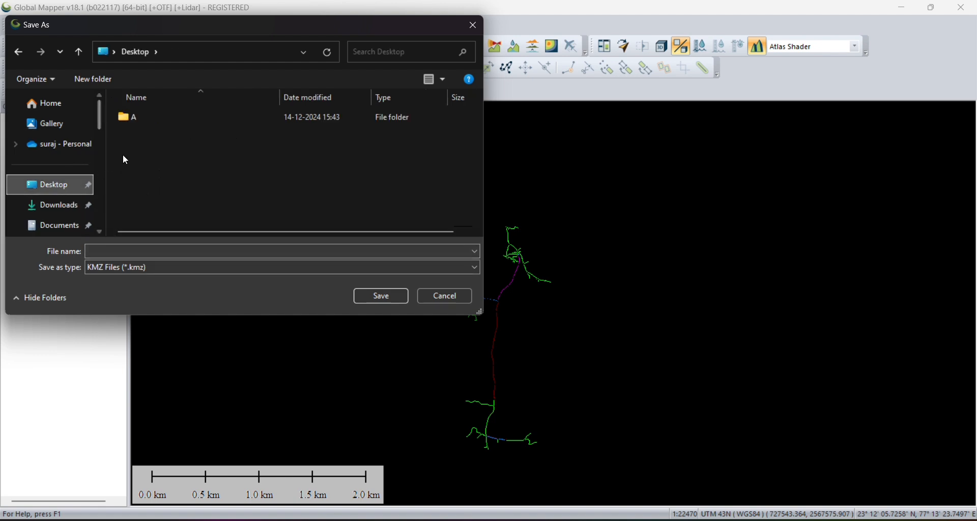
left_click(133, 118)
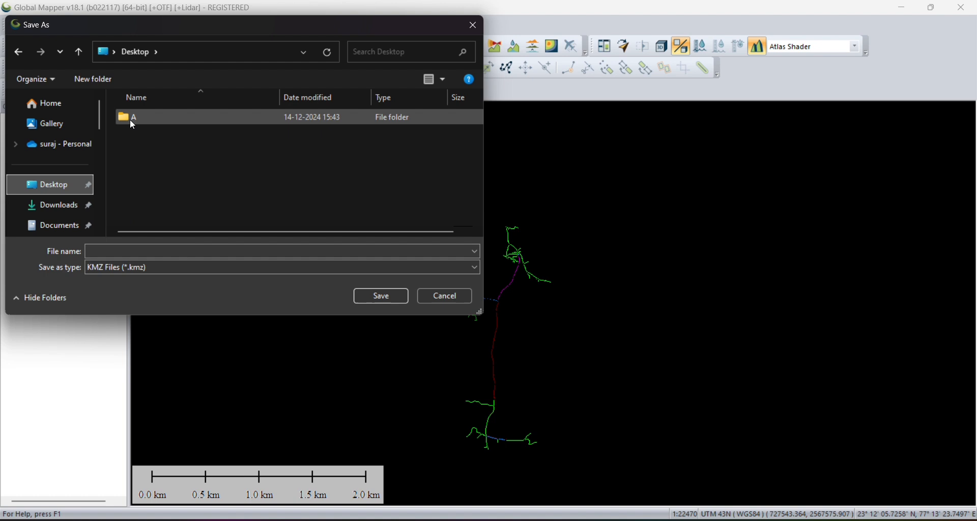
double_click(135, 118)
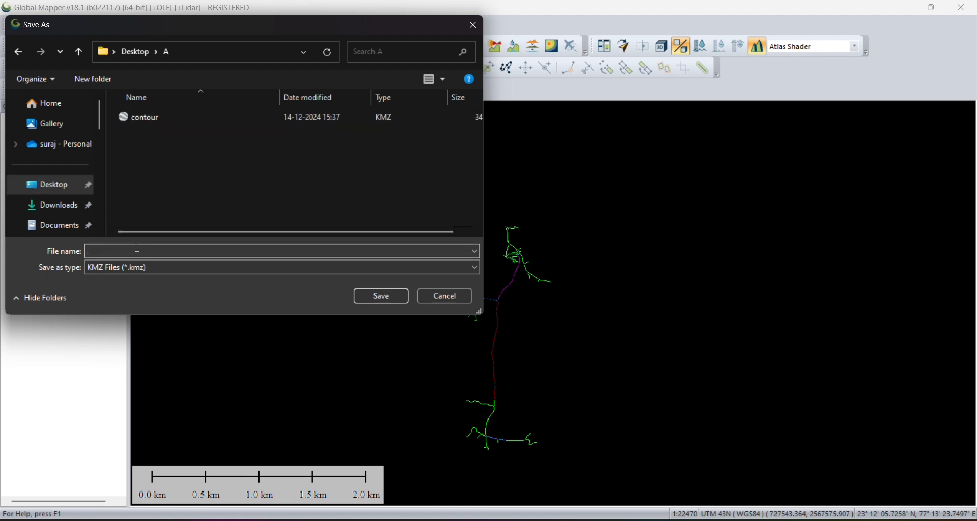
type("netwo")
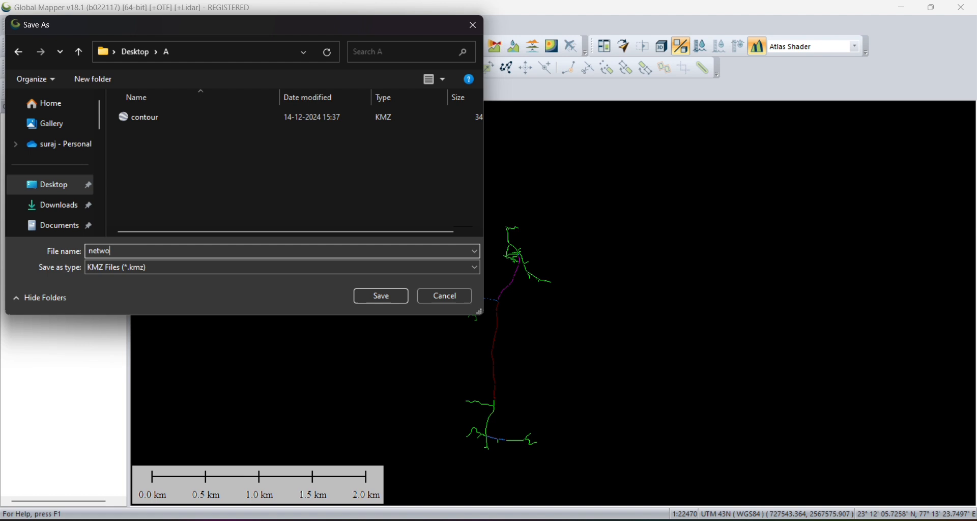
type("rk")
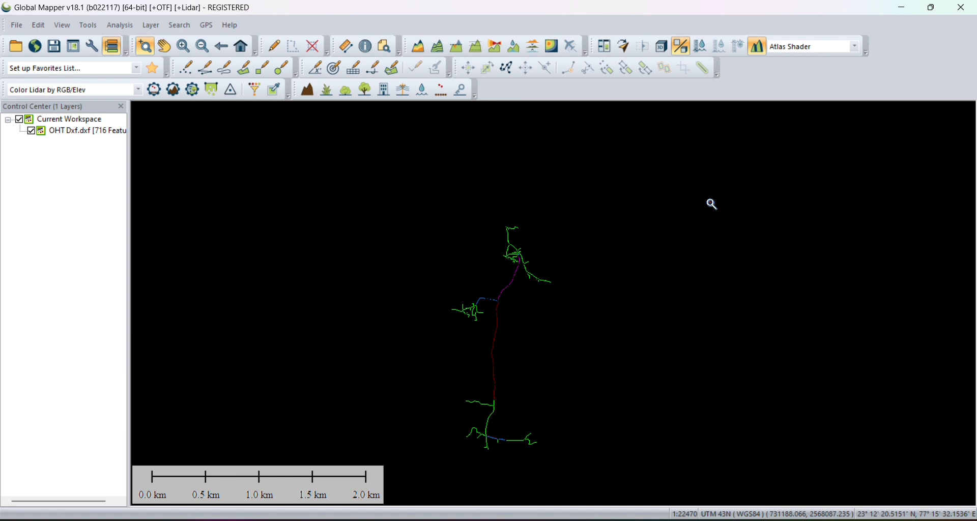
mouse_move(690, 203)
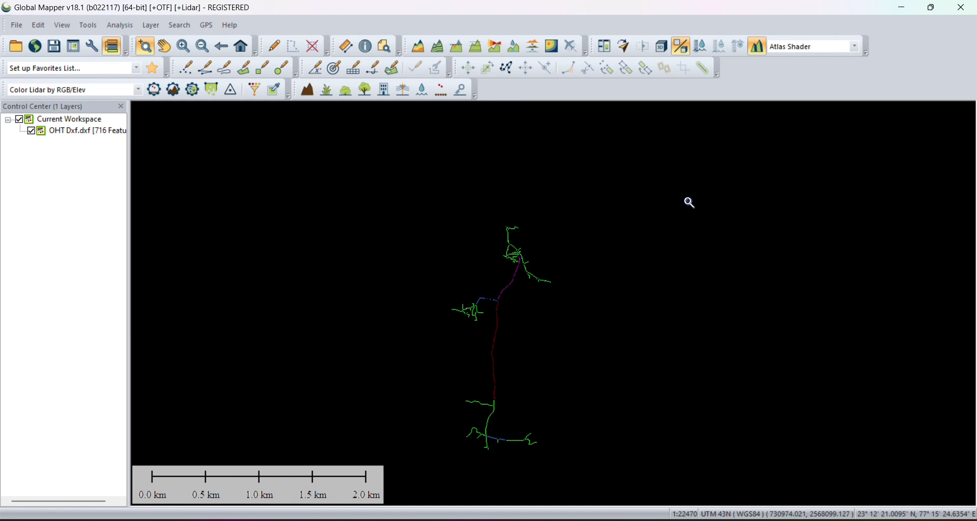
mouse_move(599, 240)
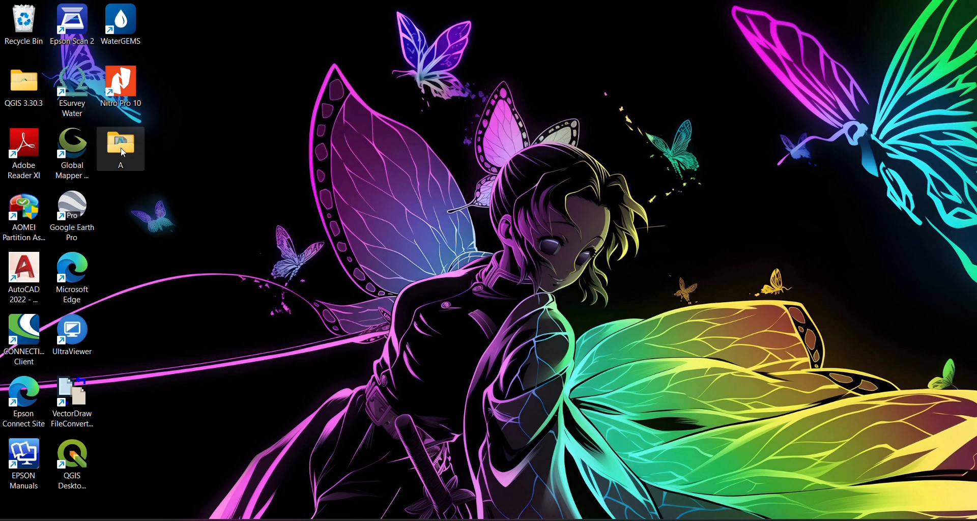
Open folder A and launch the network kml KMZ file in Google Earth Pro
double_click(121, 145)
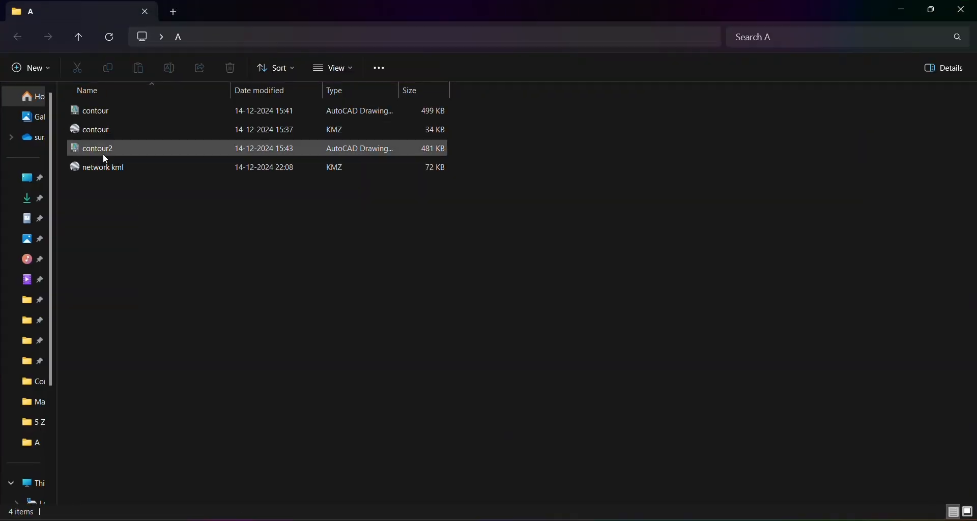
left_click(103, 167)
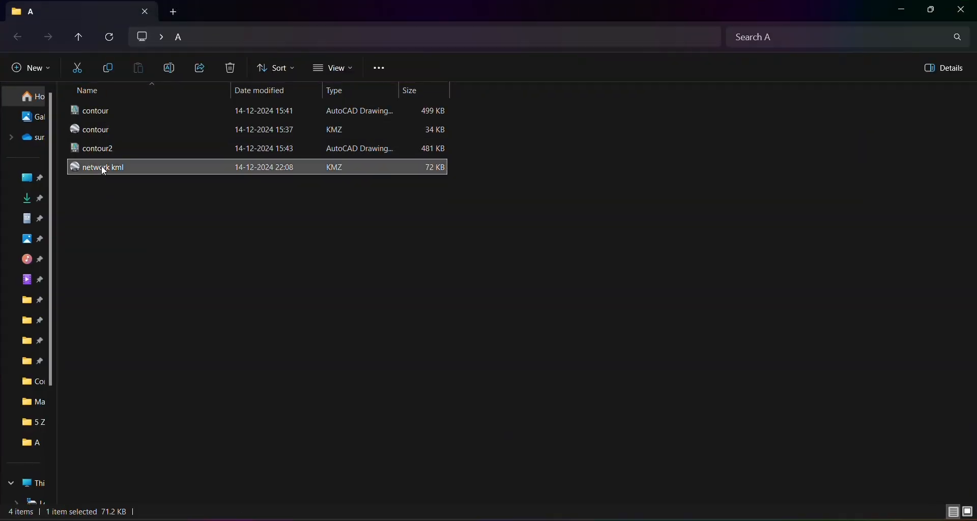
double_click(103, 167)
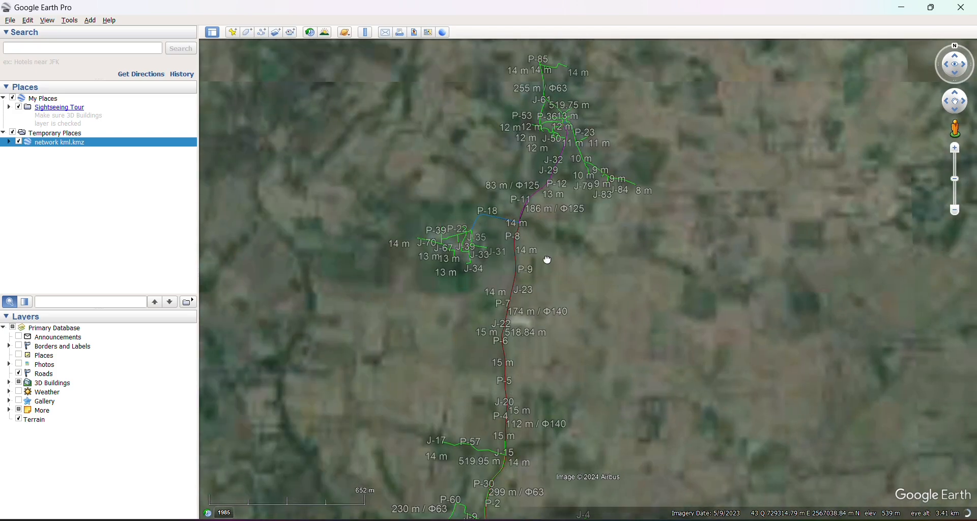
Pan along the network, then expand network kml.kmz in Temporary Places into its feature folders
left_click_drag(546, 259, 590, 280)
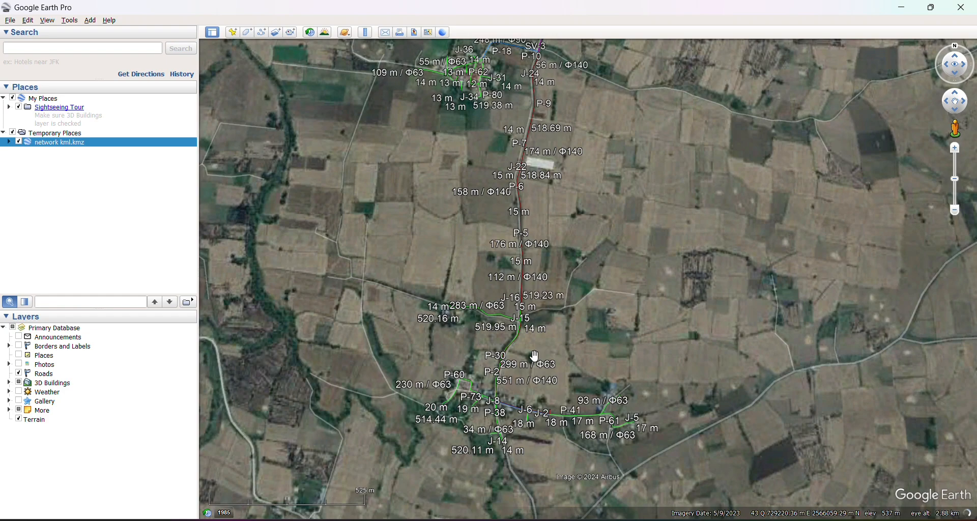
scroll("down", 3)
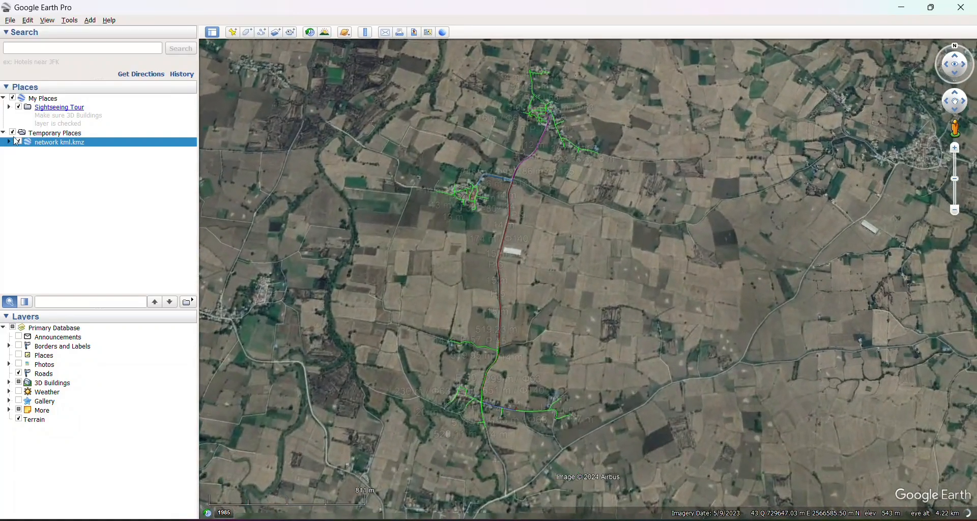
left_click(6, 143)
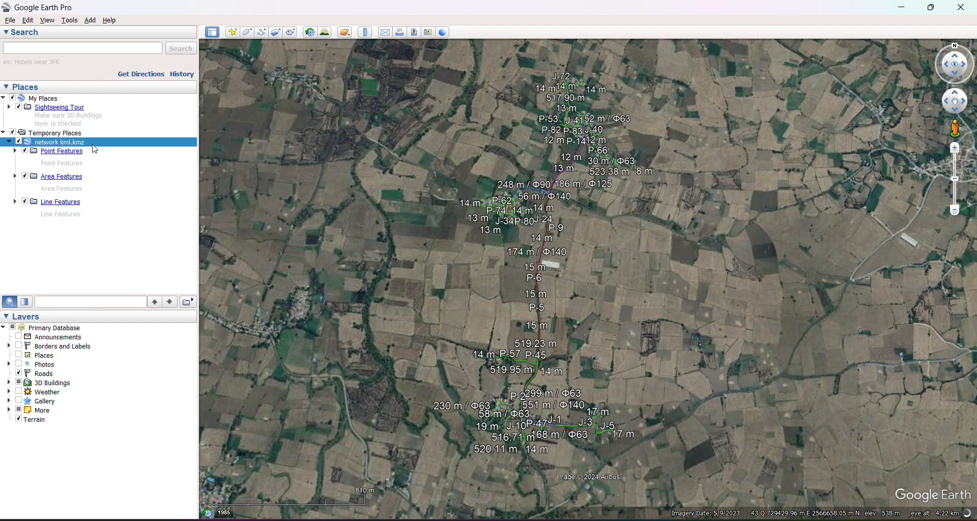
In the network kml.kmz folder's Style, Color properties, make the lines yellow
right_click(57, 142)
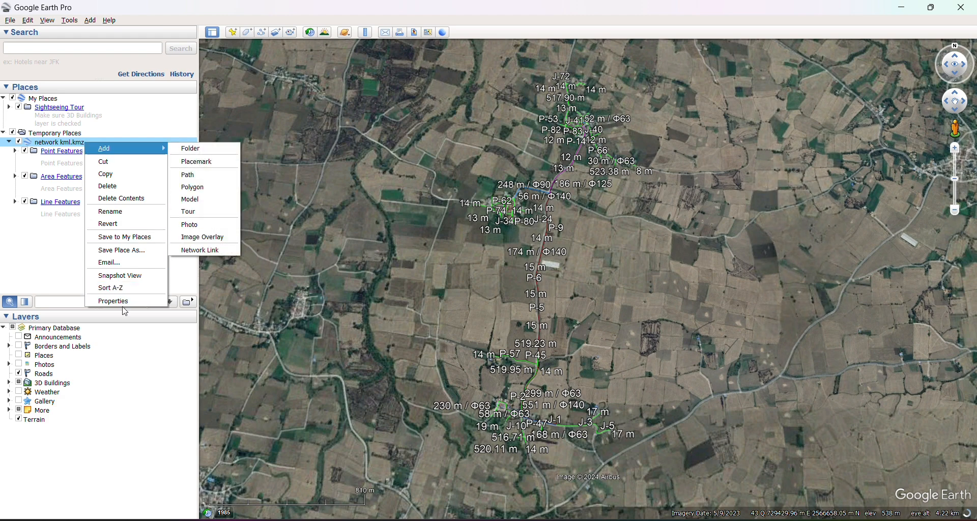
left_click(114, 301)
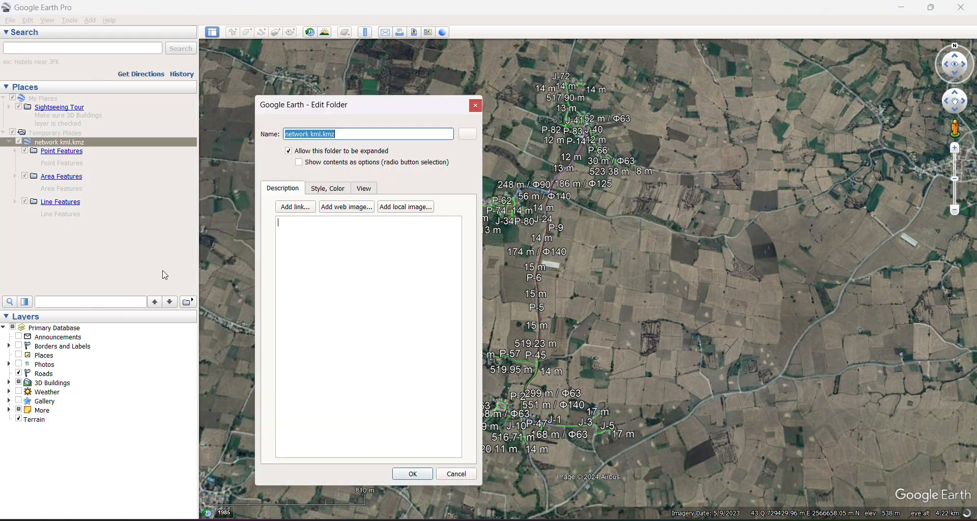
left_click(327, 189)
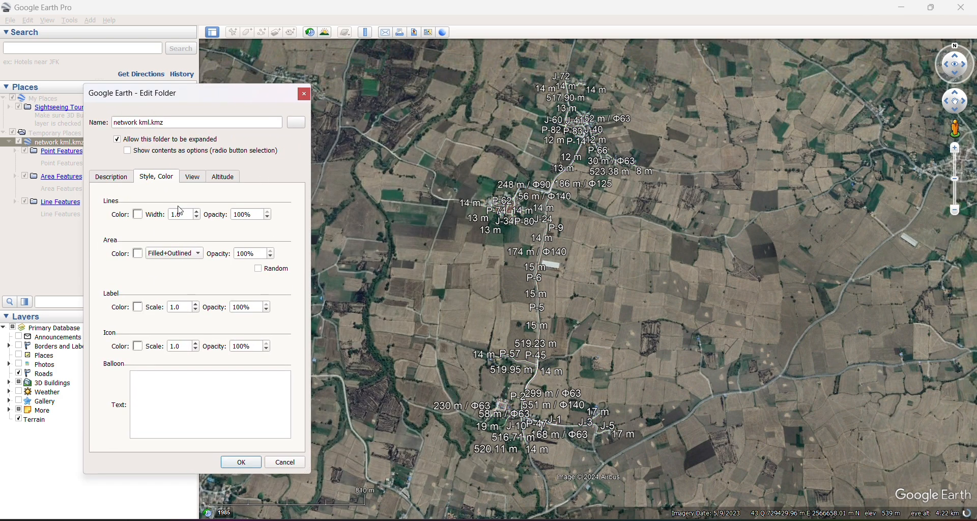
mouse_move(112, 207)
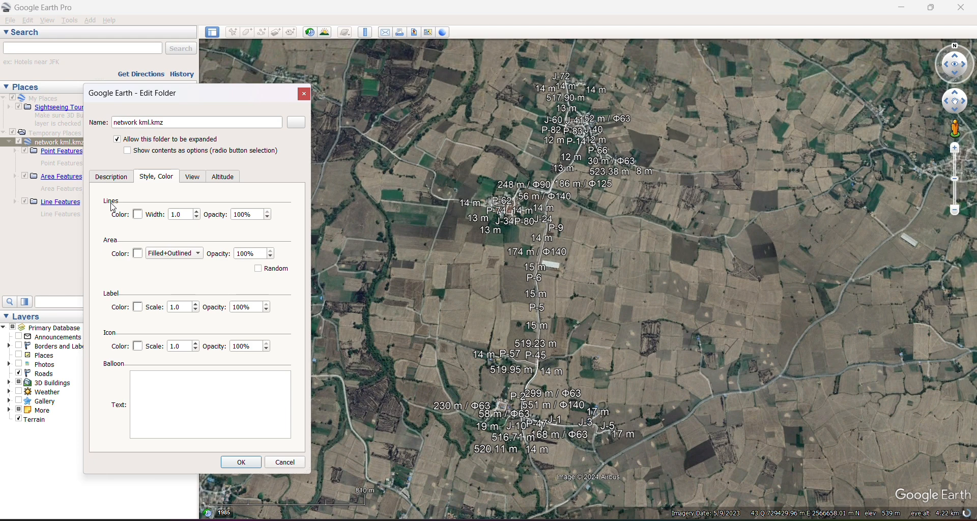
left_click(137, 215)
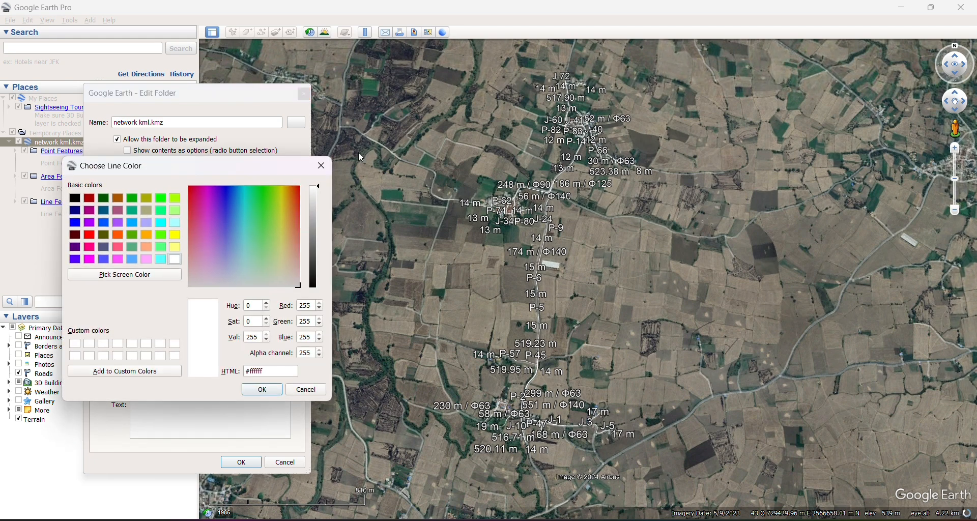
mouse_move(175, 244)
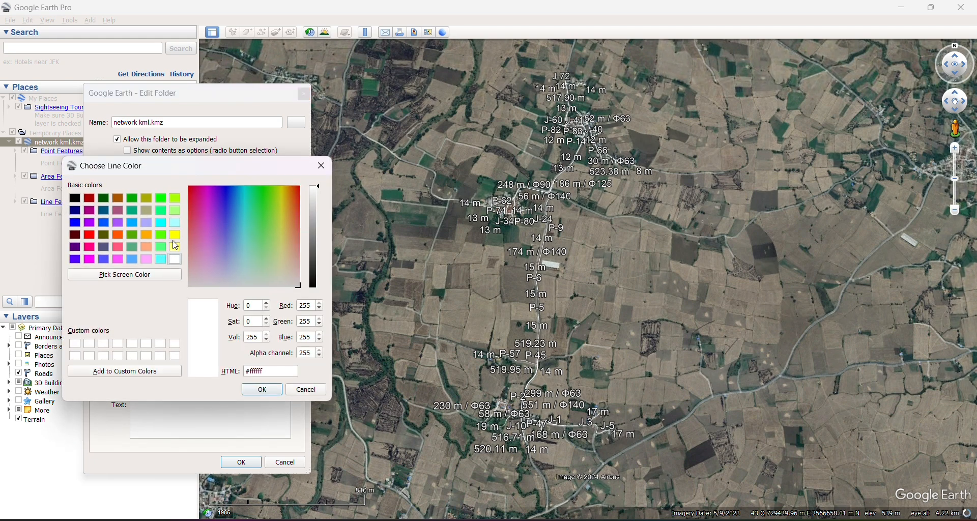
left_click(261, 390)
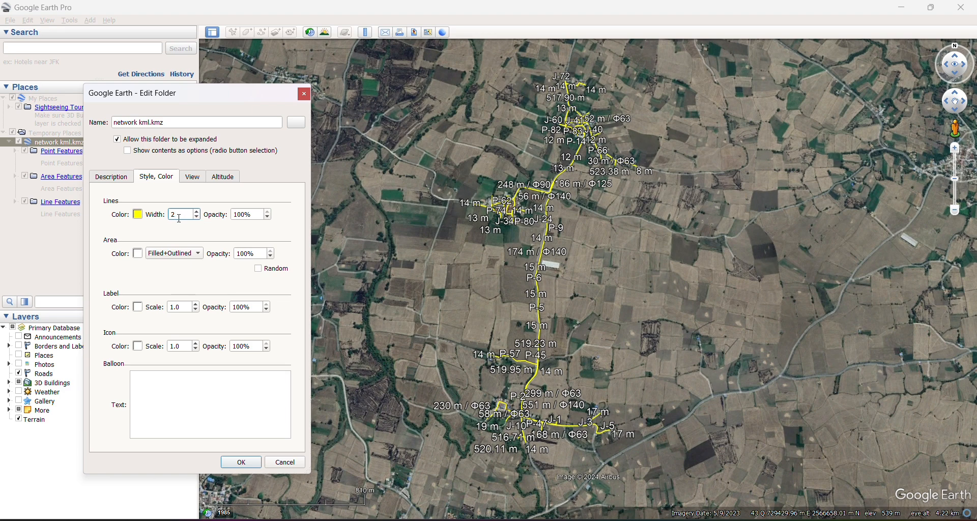
mouse_move(191, 237)
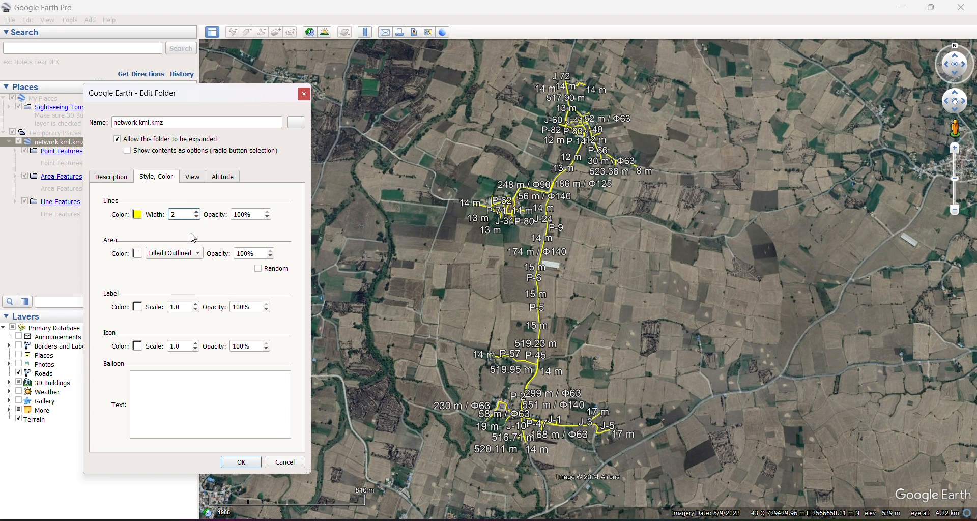
Set the area colour to green and draw areas as outlines only
left_click(136, 254)
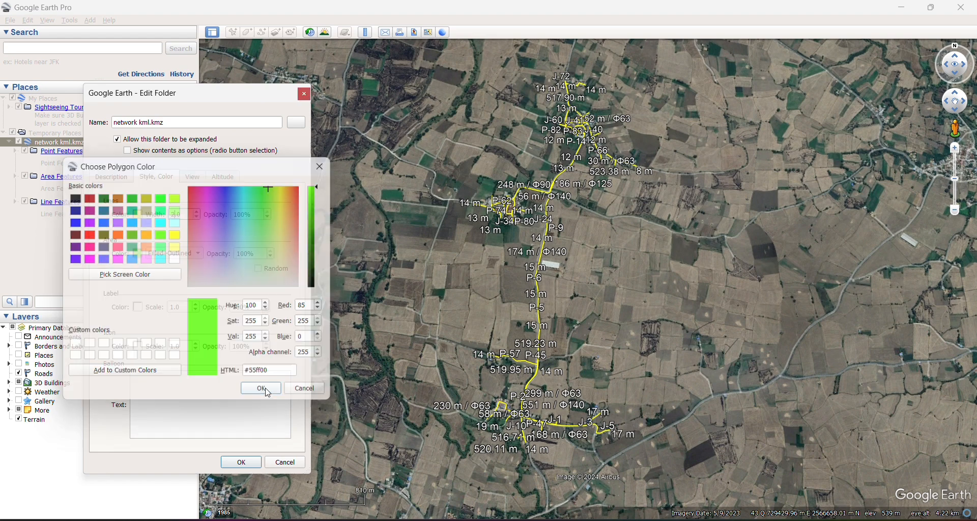
left_click(260, 387)
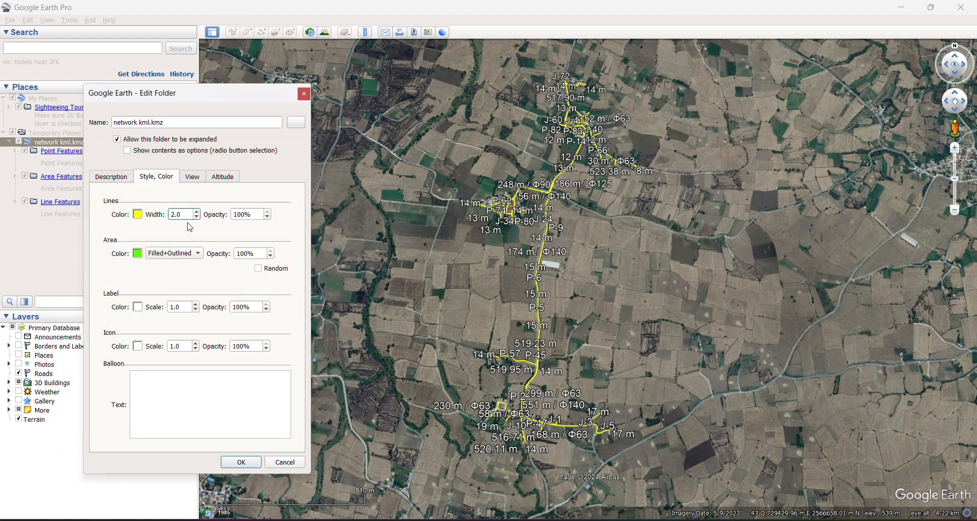
left_click(173, 254)
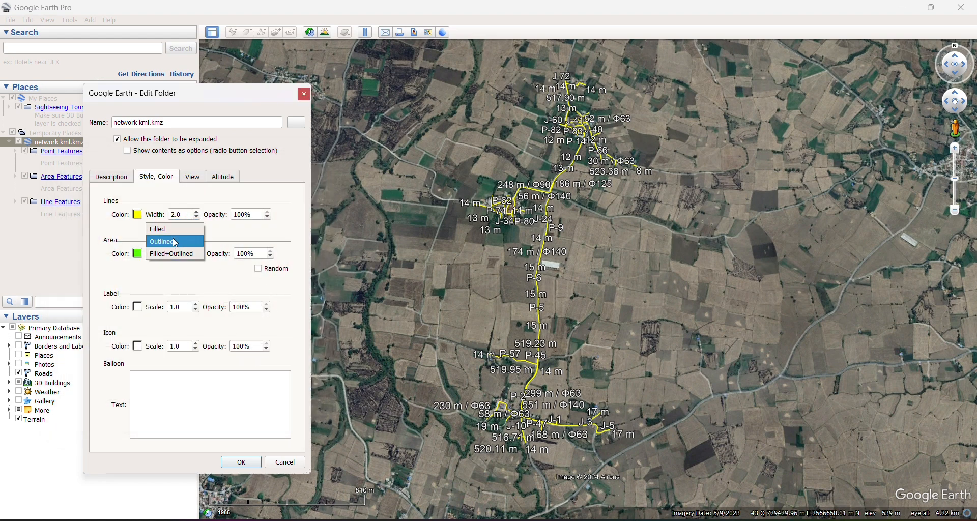
left_click(162, 241)
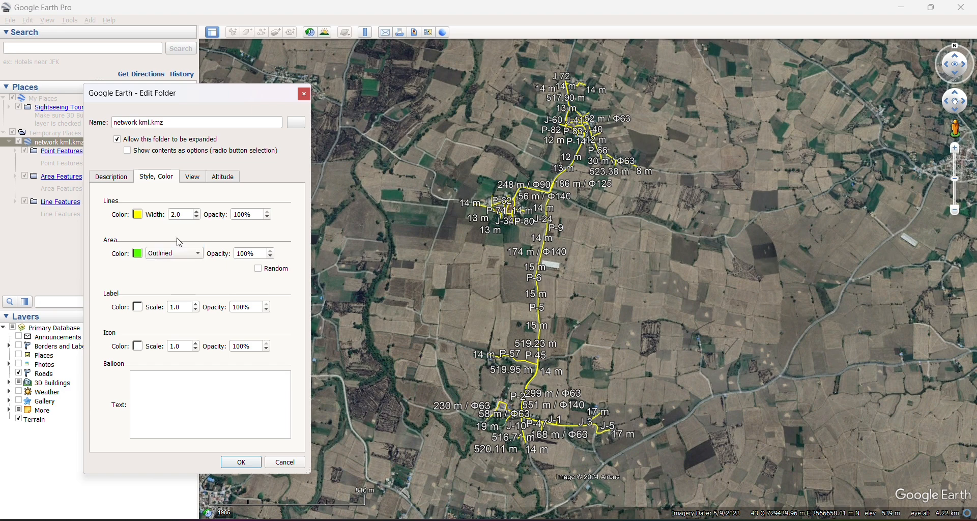
mouse_move(200, 234)
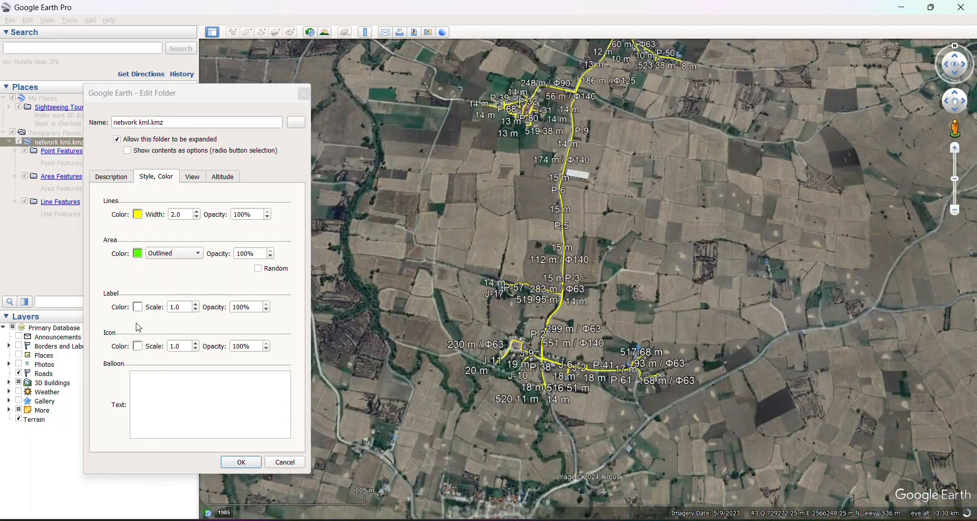
Make the labels cyan and confirm the folder's new line, area and label styling
left_click(137, 308)
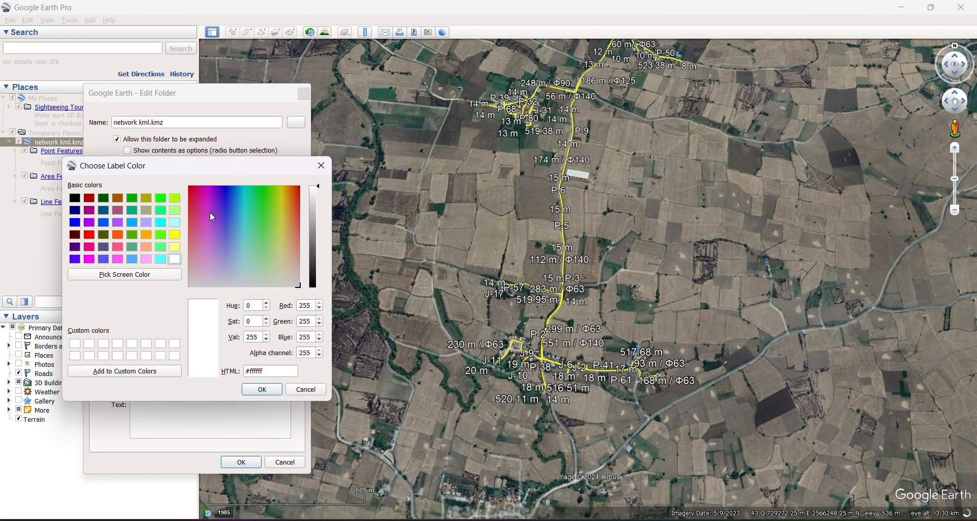
left_click(225, 188)
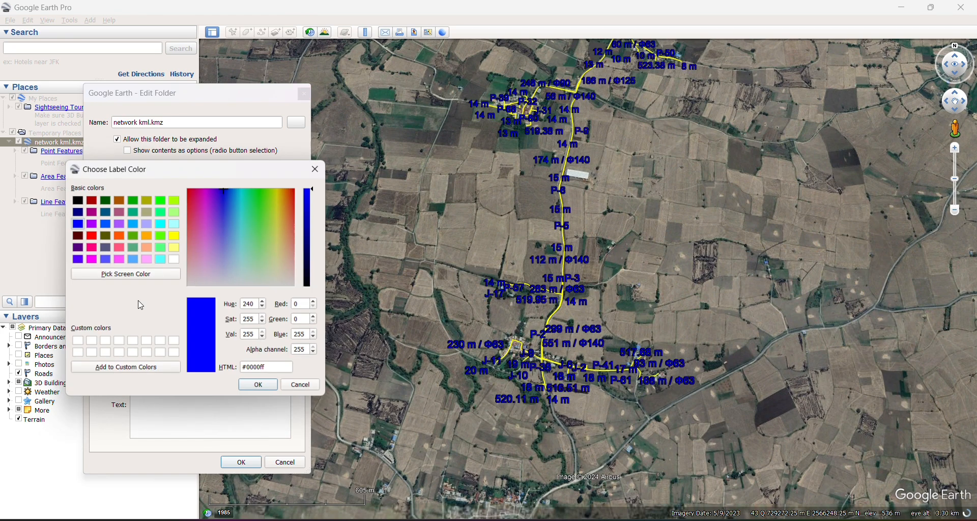
left_click(257, 385)
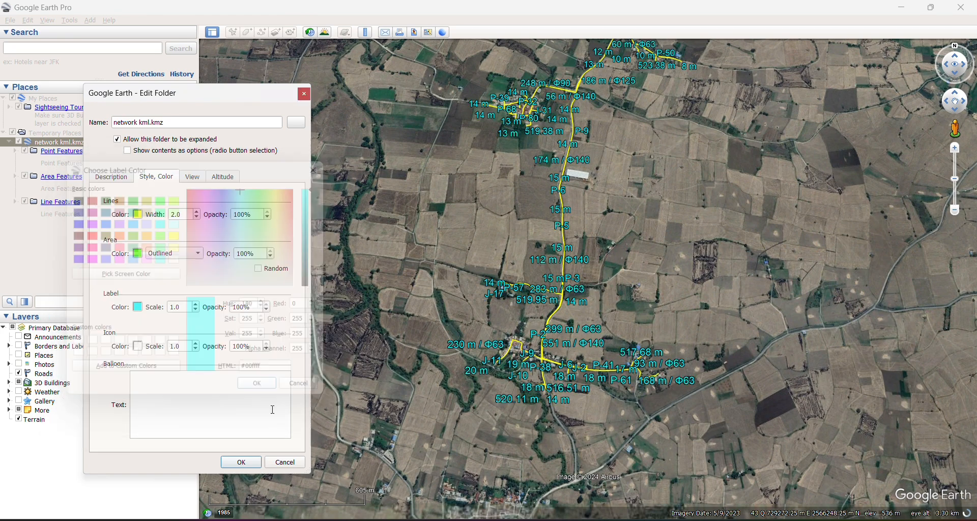
left_click(257, 383)
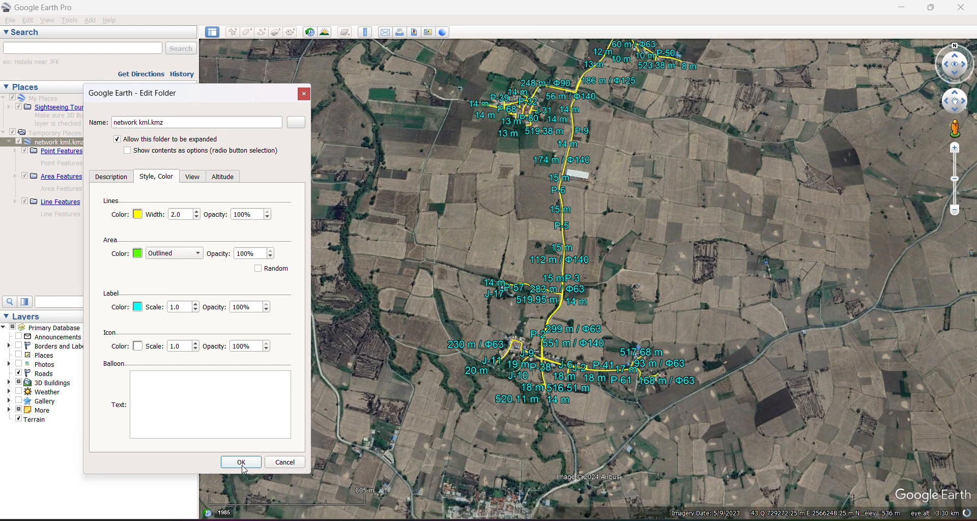
left_click(240, 462)
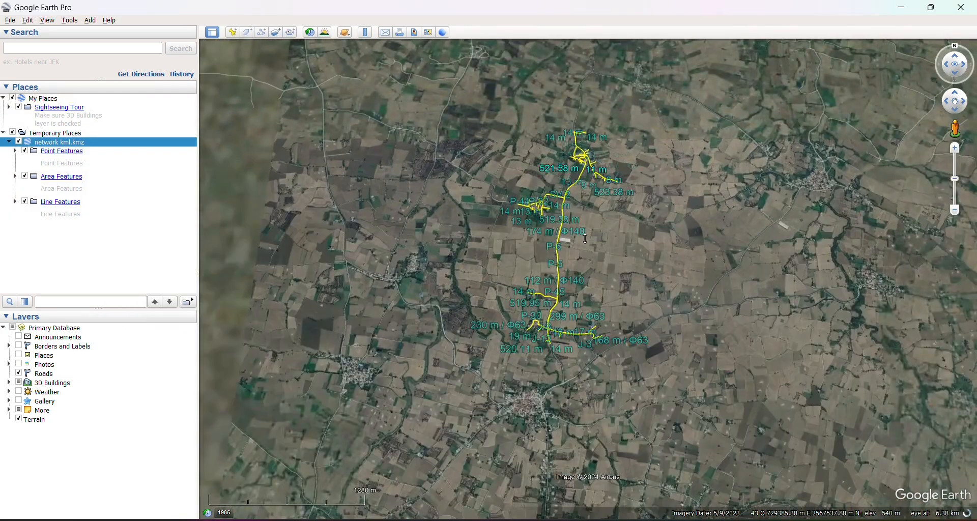
scroll("down", 3)
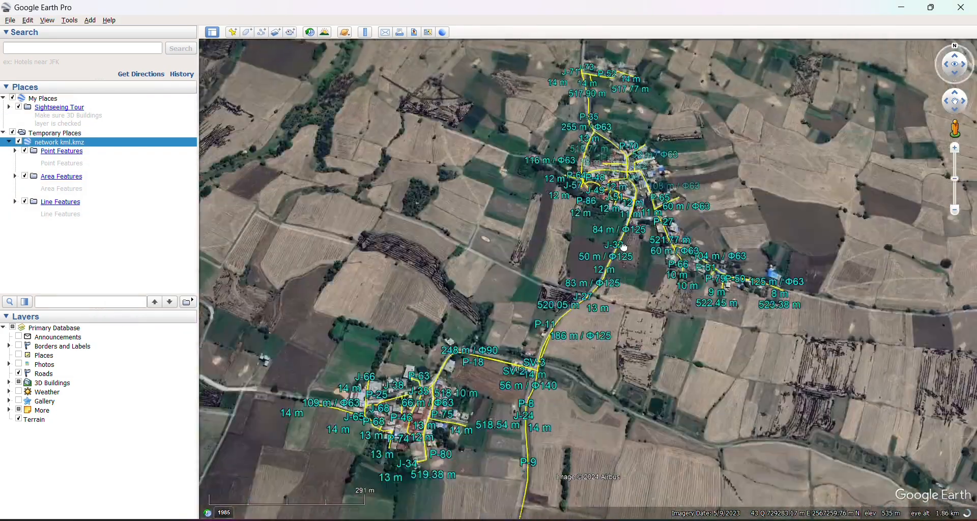
scroll("down", 3)
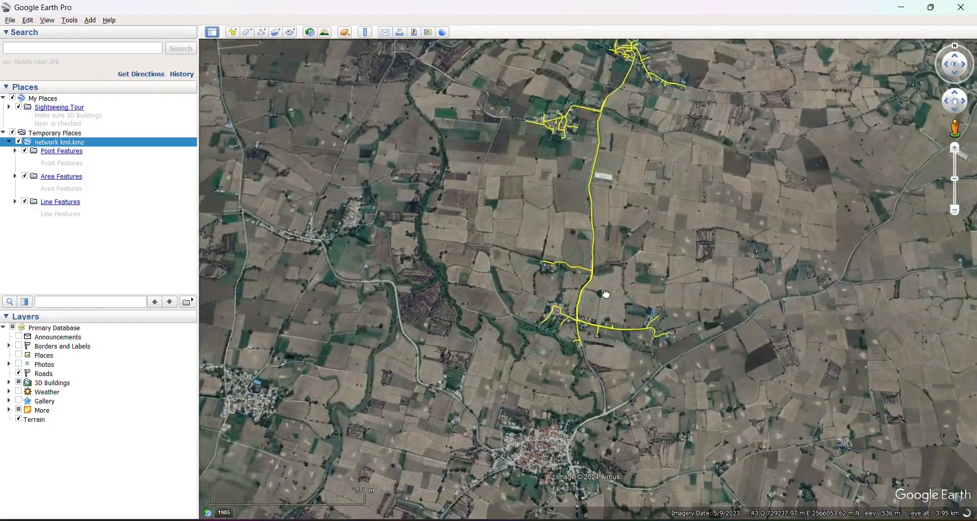